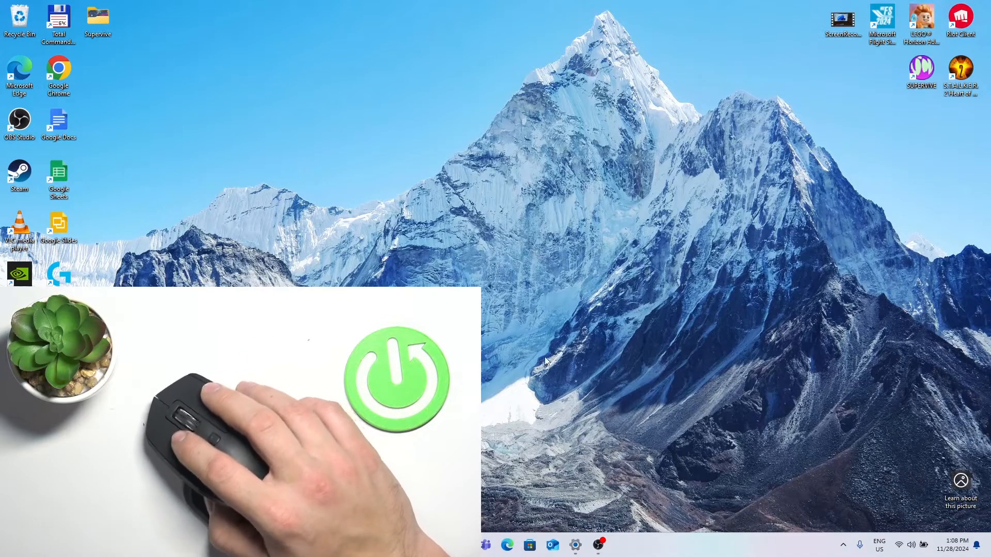
{"action": "mouse_move", "coordinate": [490, 256]}
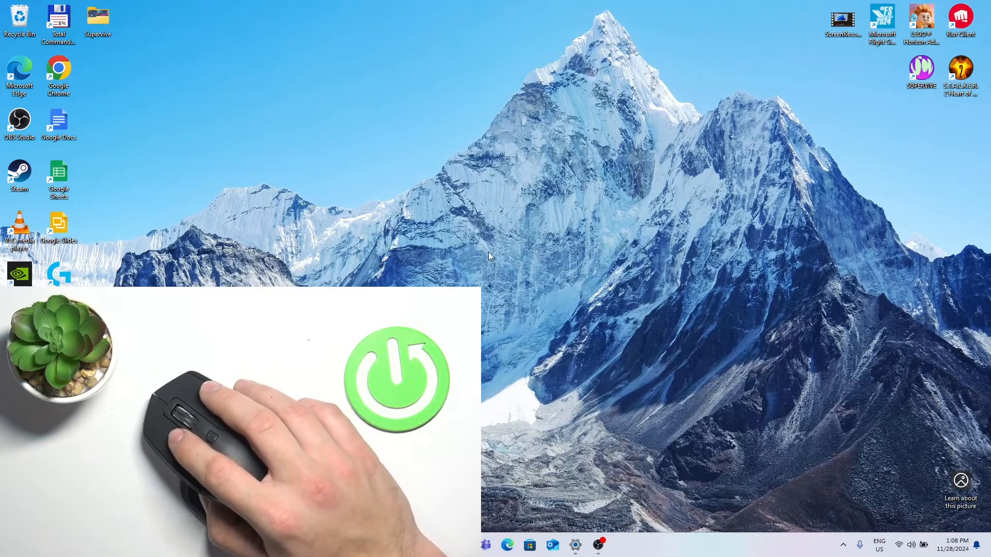
{"action": "mouse_move", "coordinate": [497, 248]}
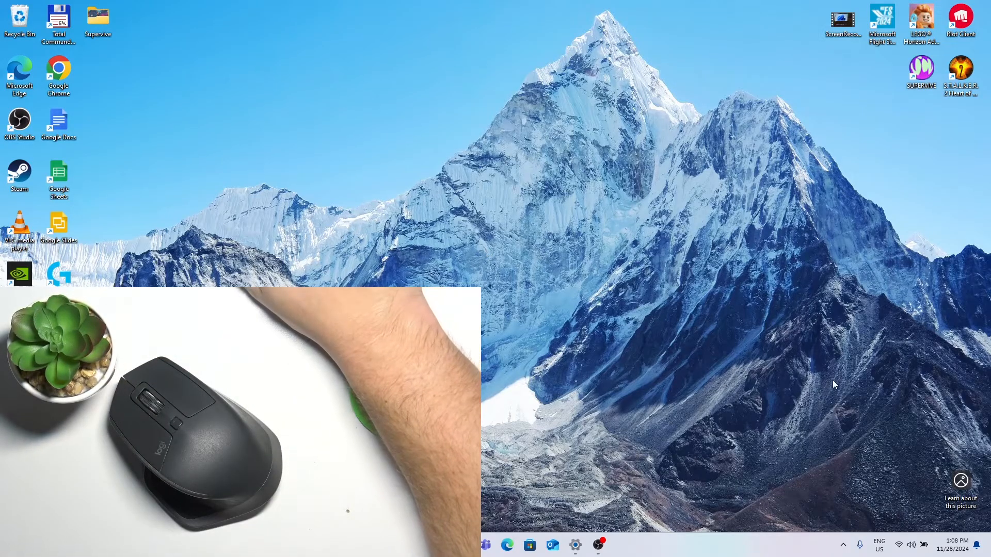
Step: Show the Bluetooth devices page in Settings from the system-tray Bluetooth icon
{"action": "left_click", "coordinate": [843, 545]}
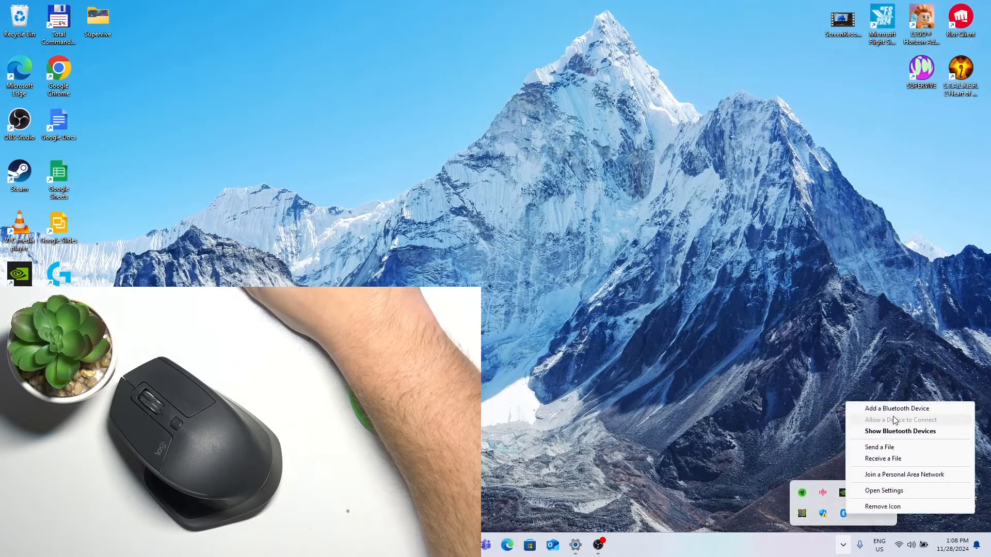
{"action": "left_click", "coordinate": [884, 490]}
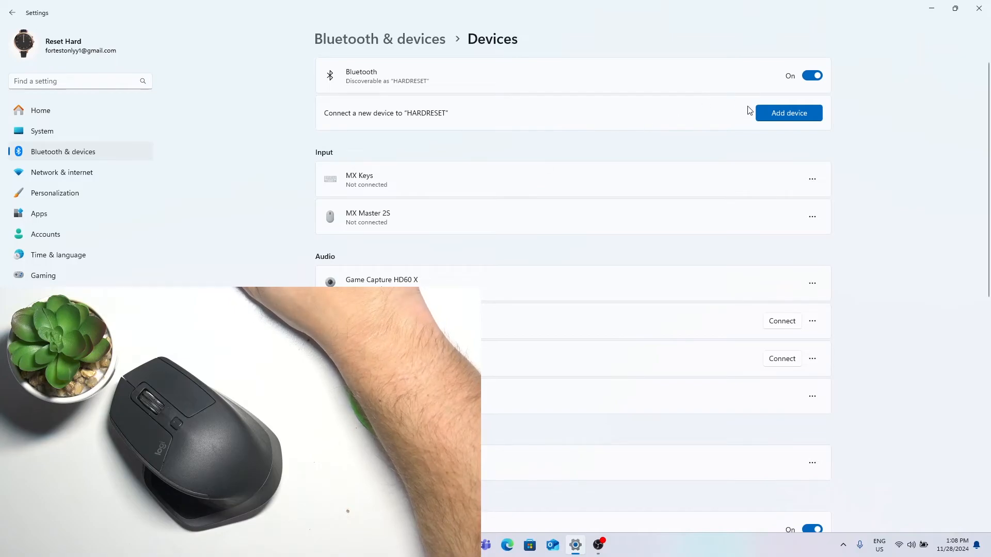
Step: Add a Bluetooth device, pair the MX Master 2S mouse and confirm it as Connected
{"action": "left_click", "coordinate": [787, 114]}
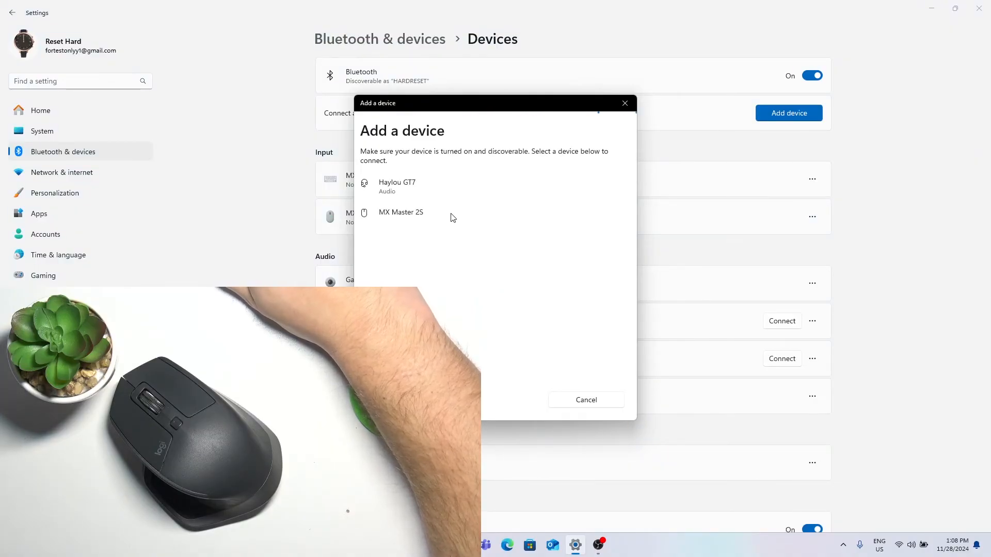
{"action": "left_click", "coordinate": [402, 215]}
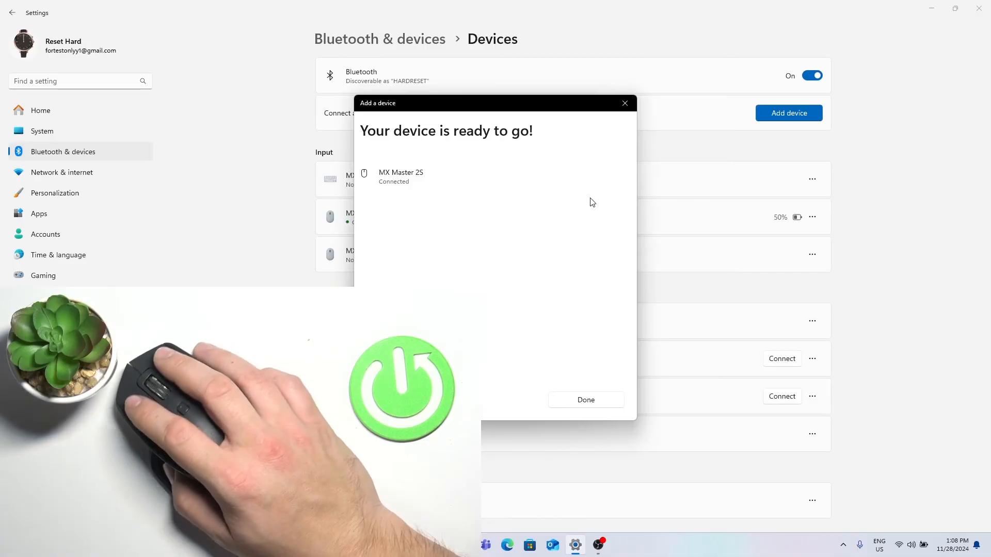
{"action": "left_click", "coordinate": [584, 400]}
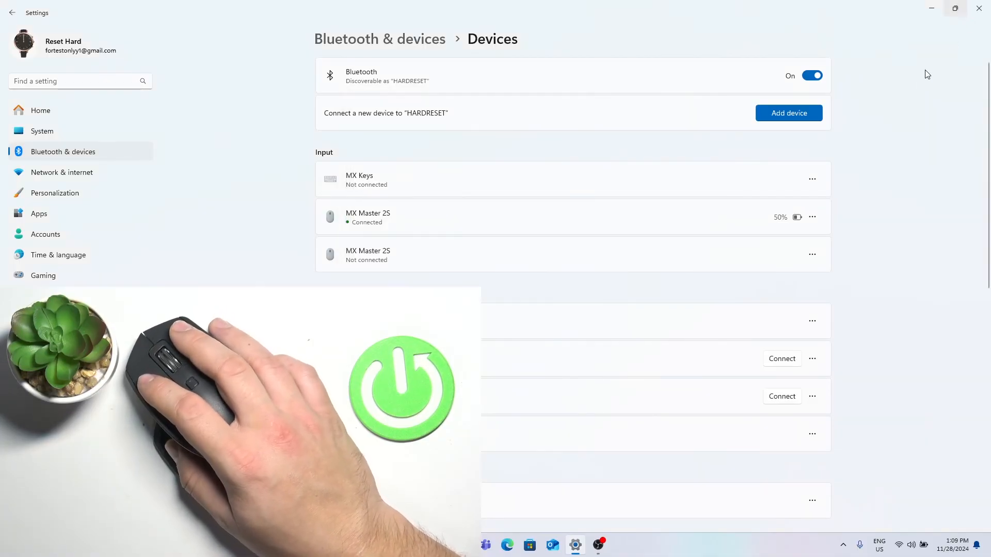